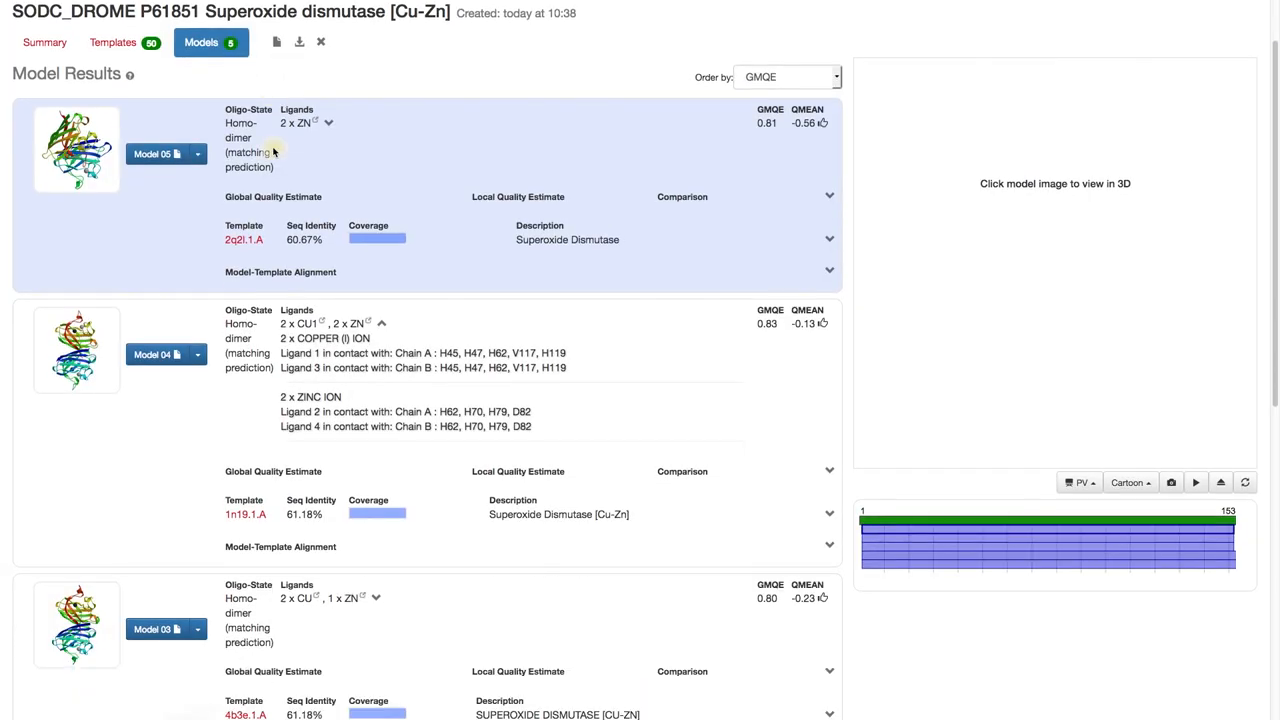
Step: Load Model 01 in the 3D viewer and expand its copper/zinc ligand contacts and global quality estimates
scroll("down", 3)
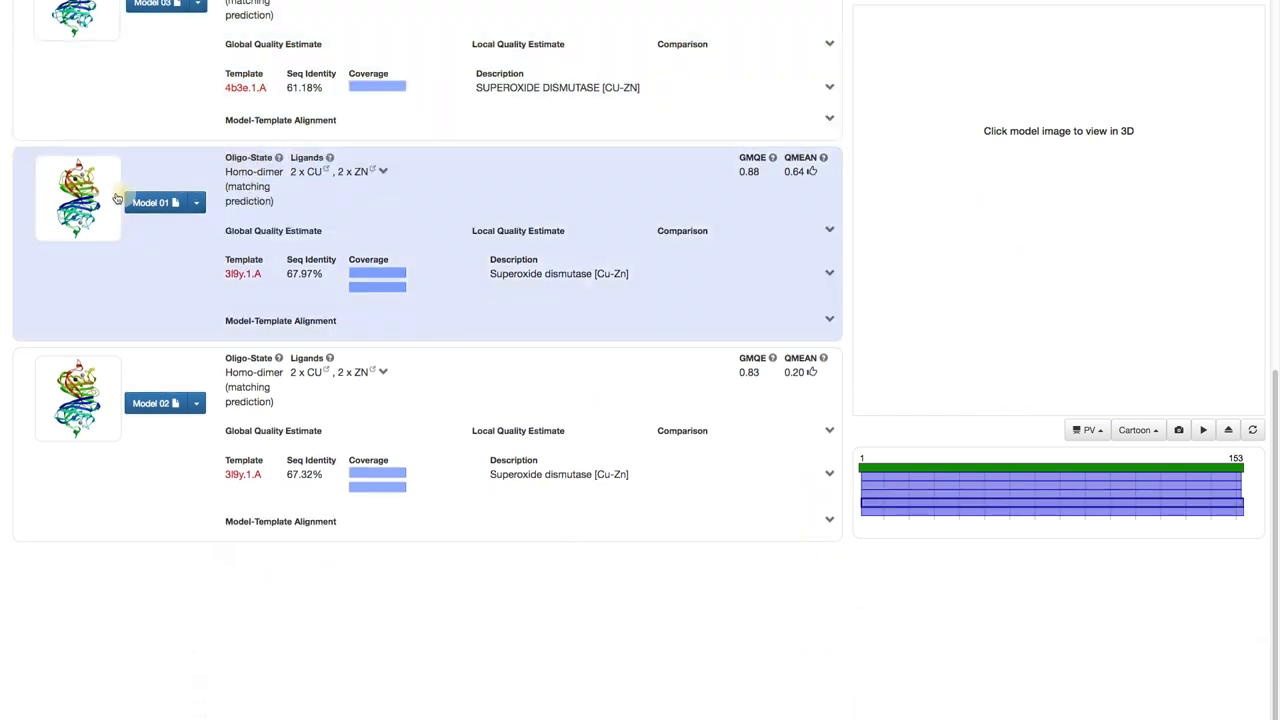
left_click(78, 198)
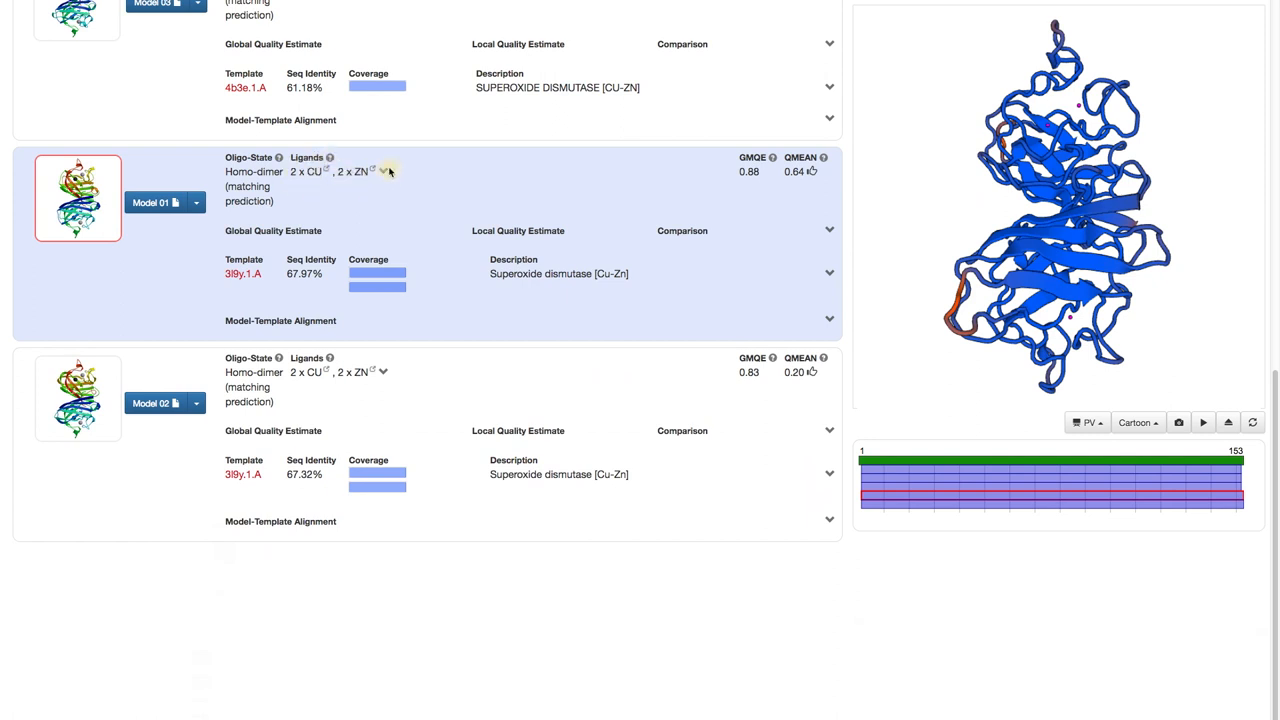
left_click(384, 172)
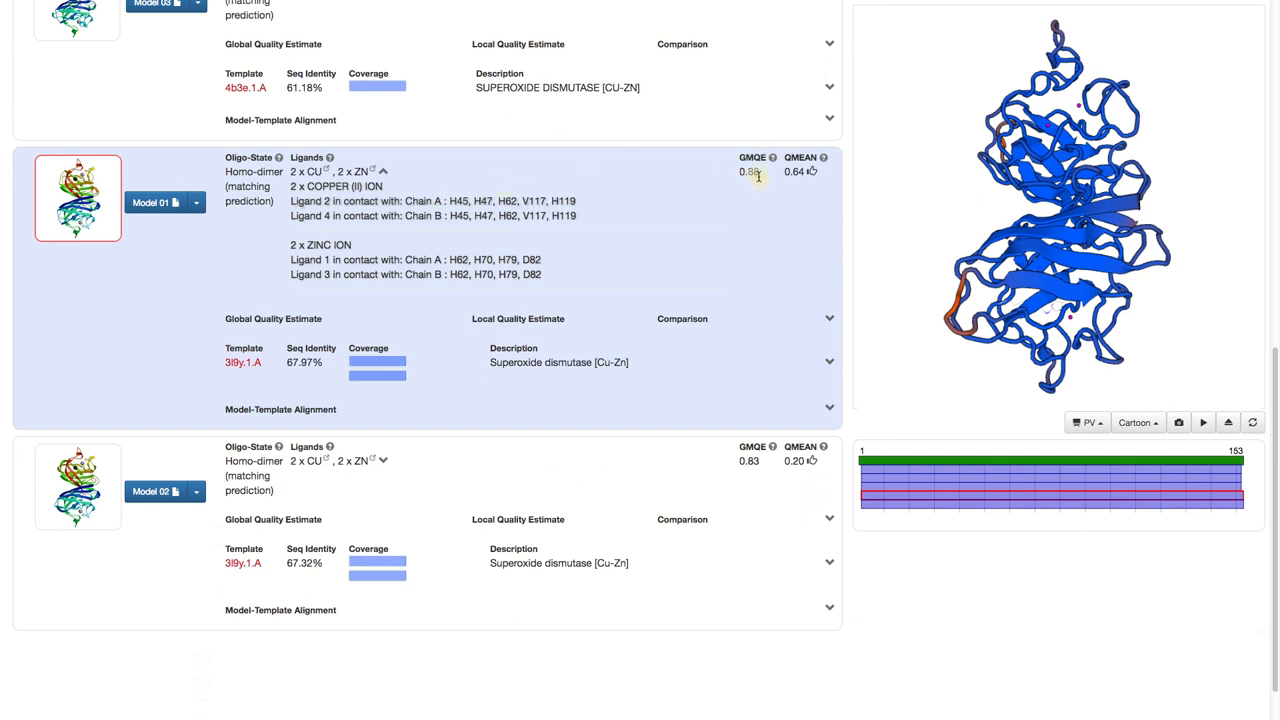
mouse_move(758, 180)
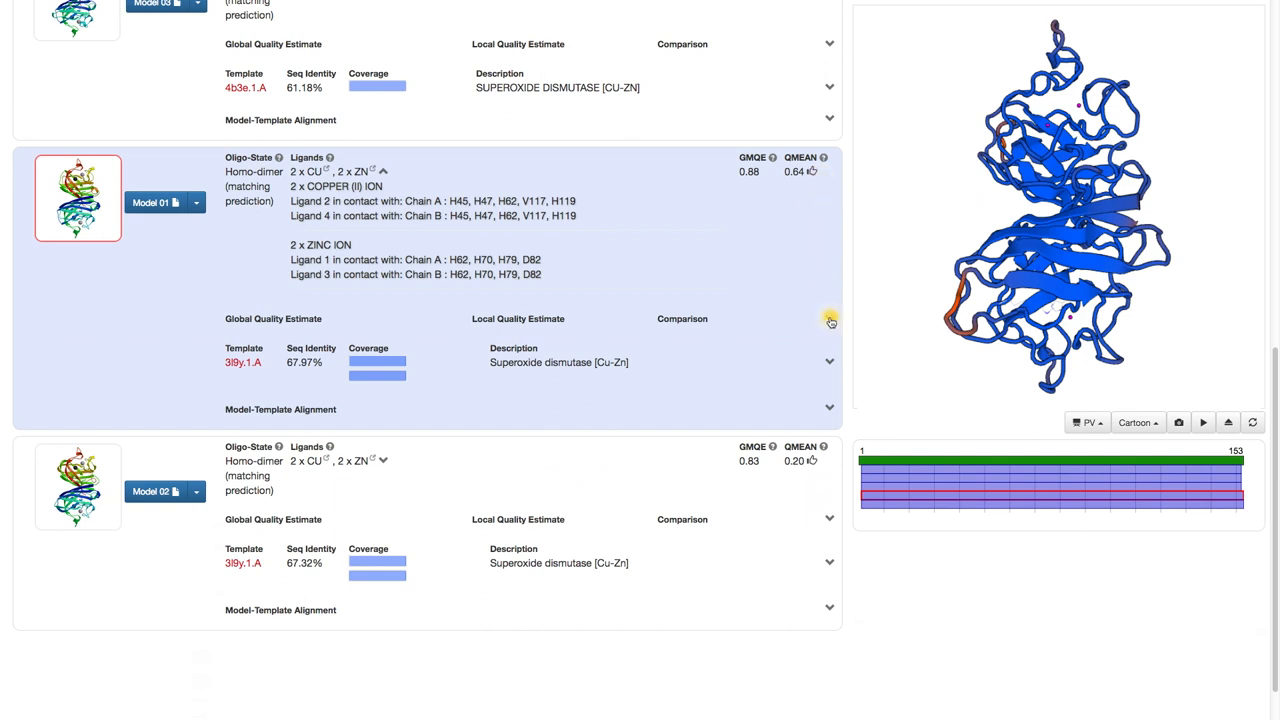
left_click(828, 318)
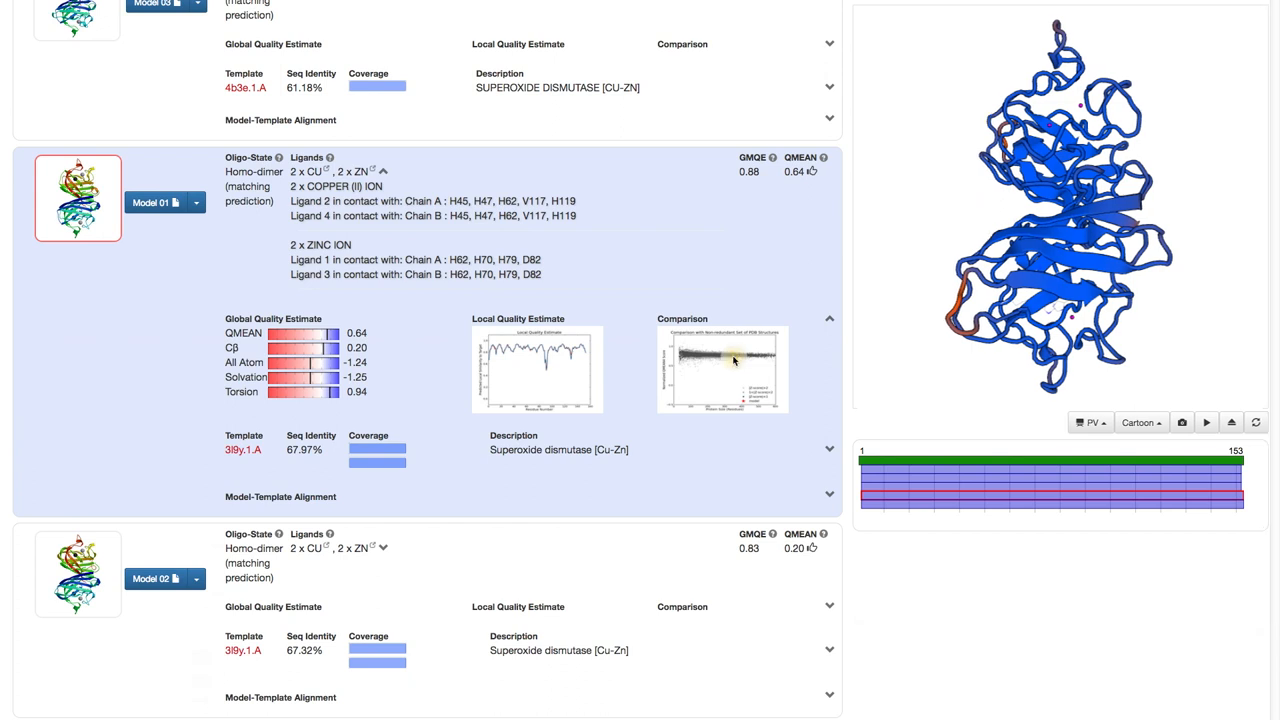
Step: Enlarge Model 01's QMEAN comparison plot against the non-redundant PDB structure set
left_click(722, 368)
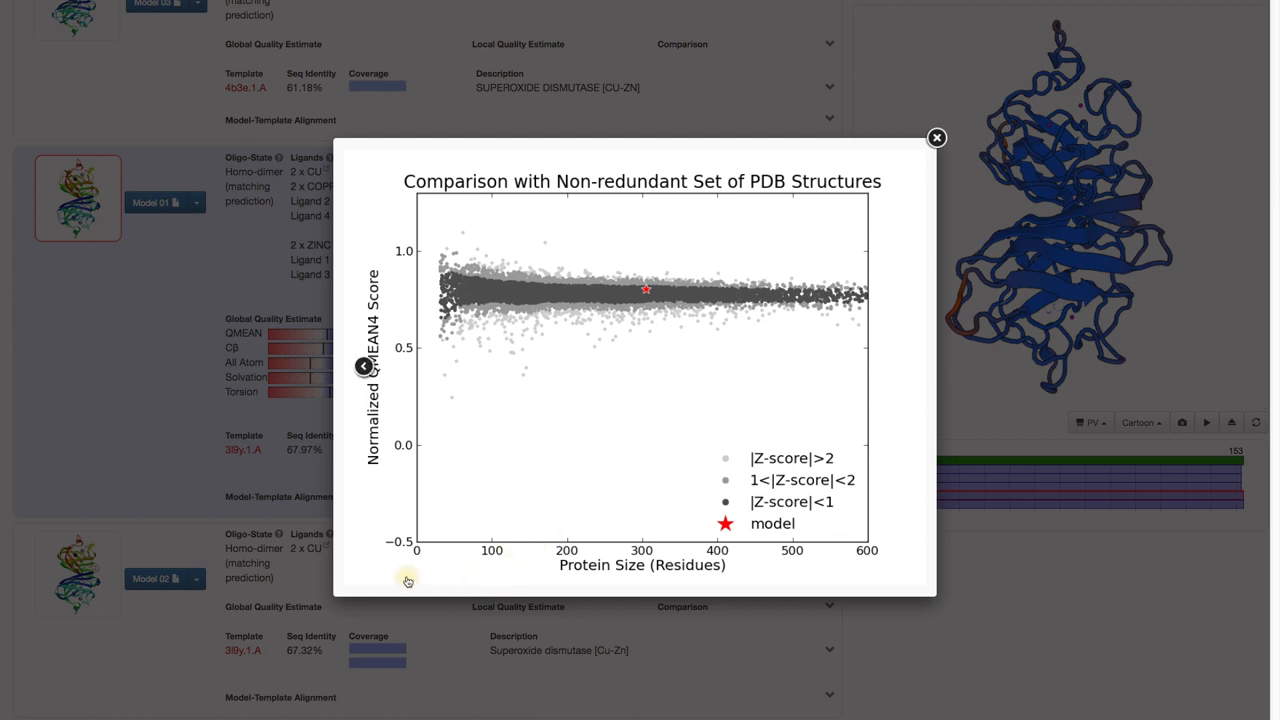
mouse_move(408, 580)
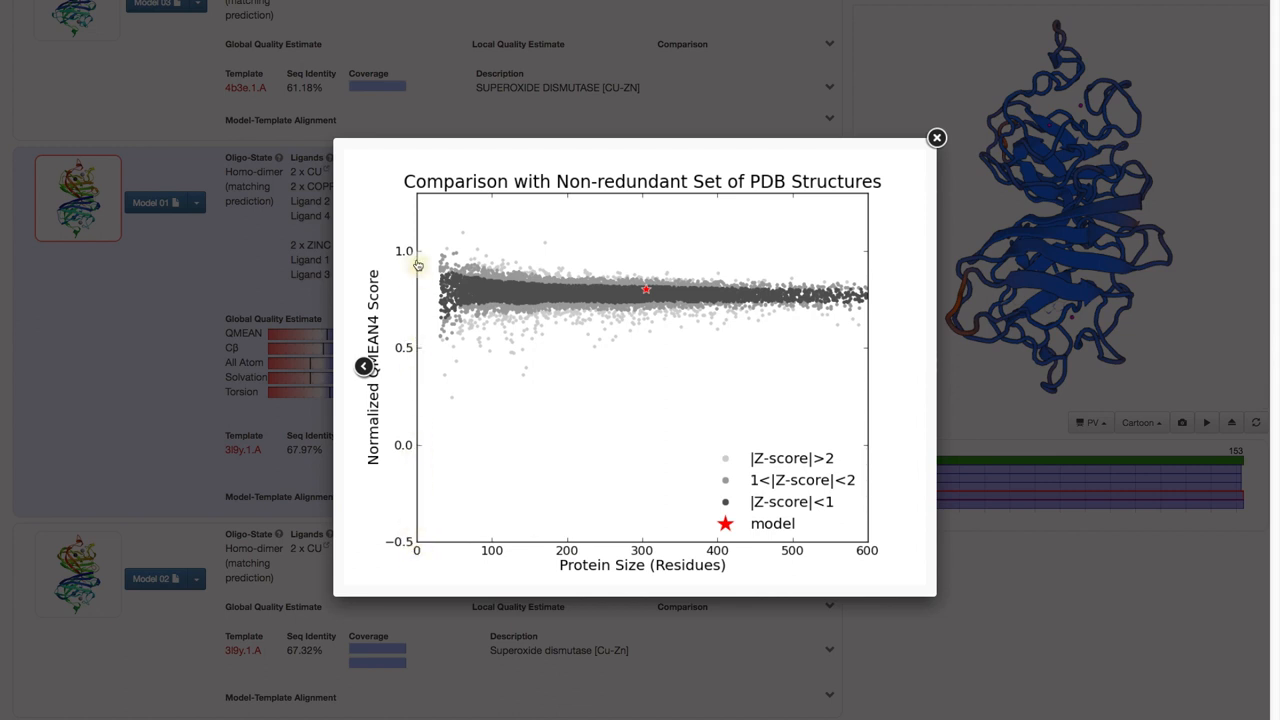
mouse_move(418, 552)
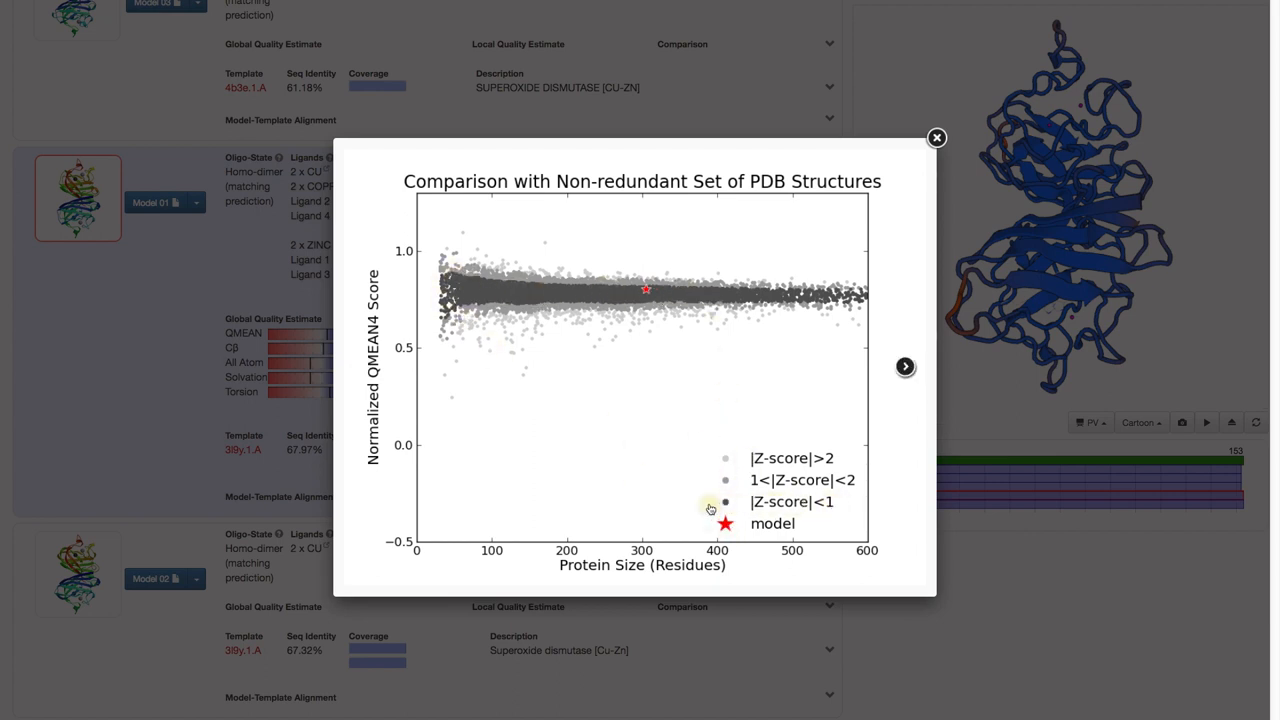
mouse_move(710, 516)
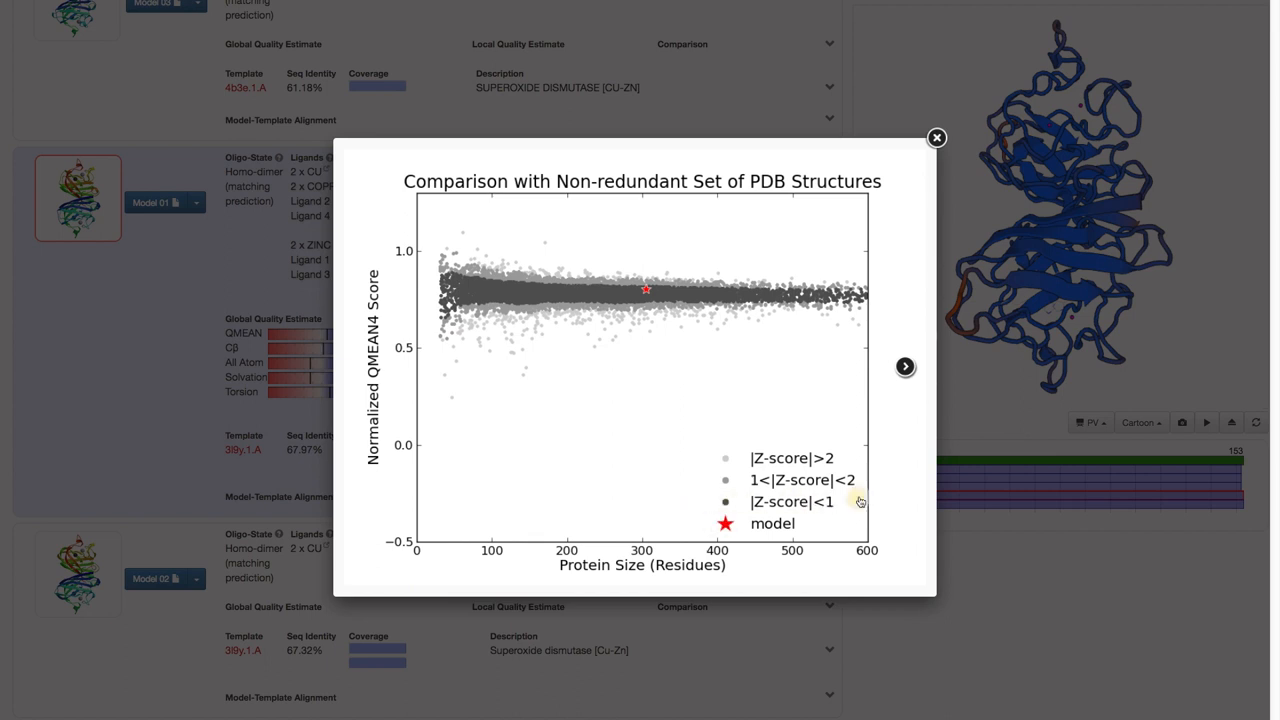
mouse_move(912, 504)
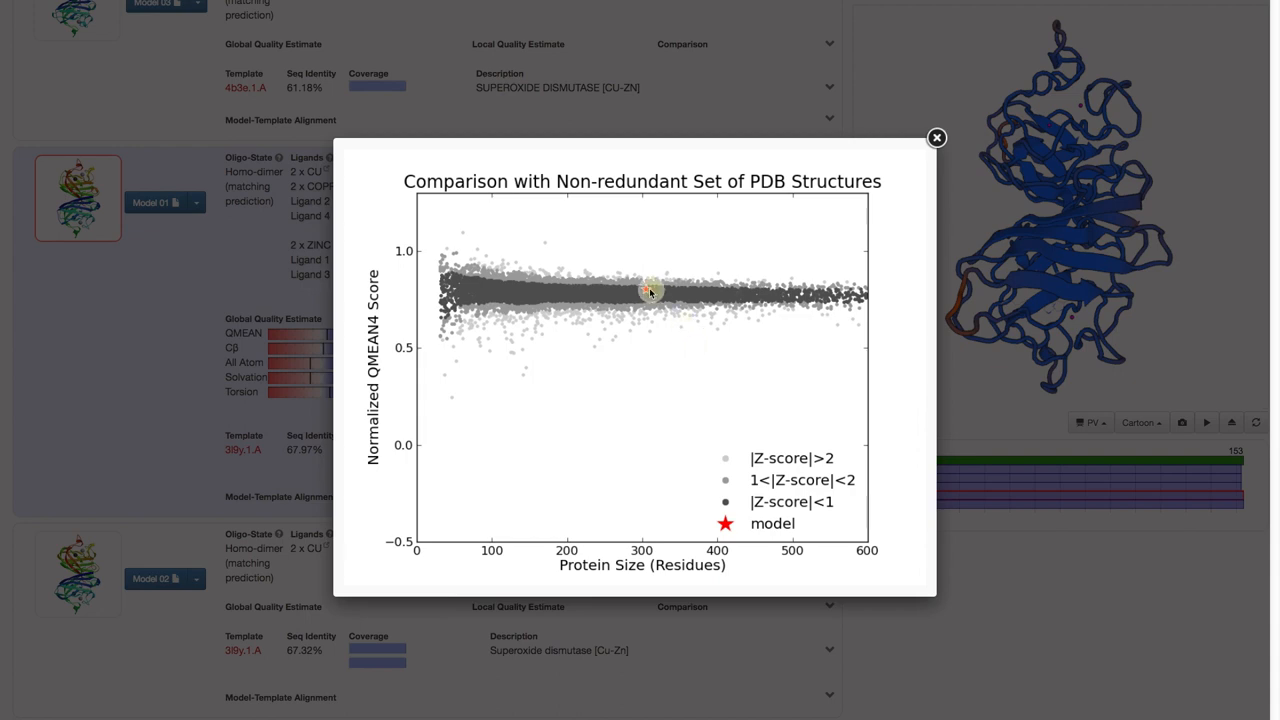
mouse_move(936, 138)
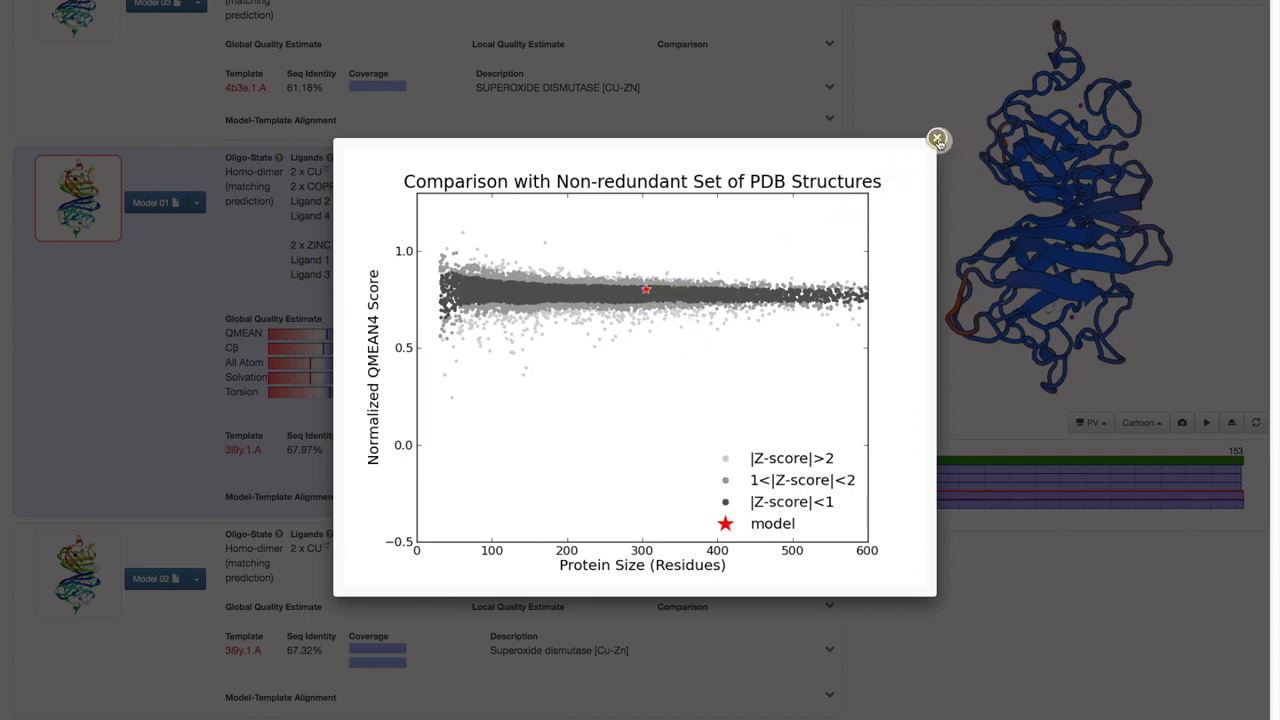
Step: Close the enlarged comparison plot to return to Model 01's quality estimate bars
left_click(936, 138)
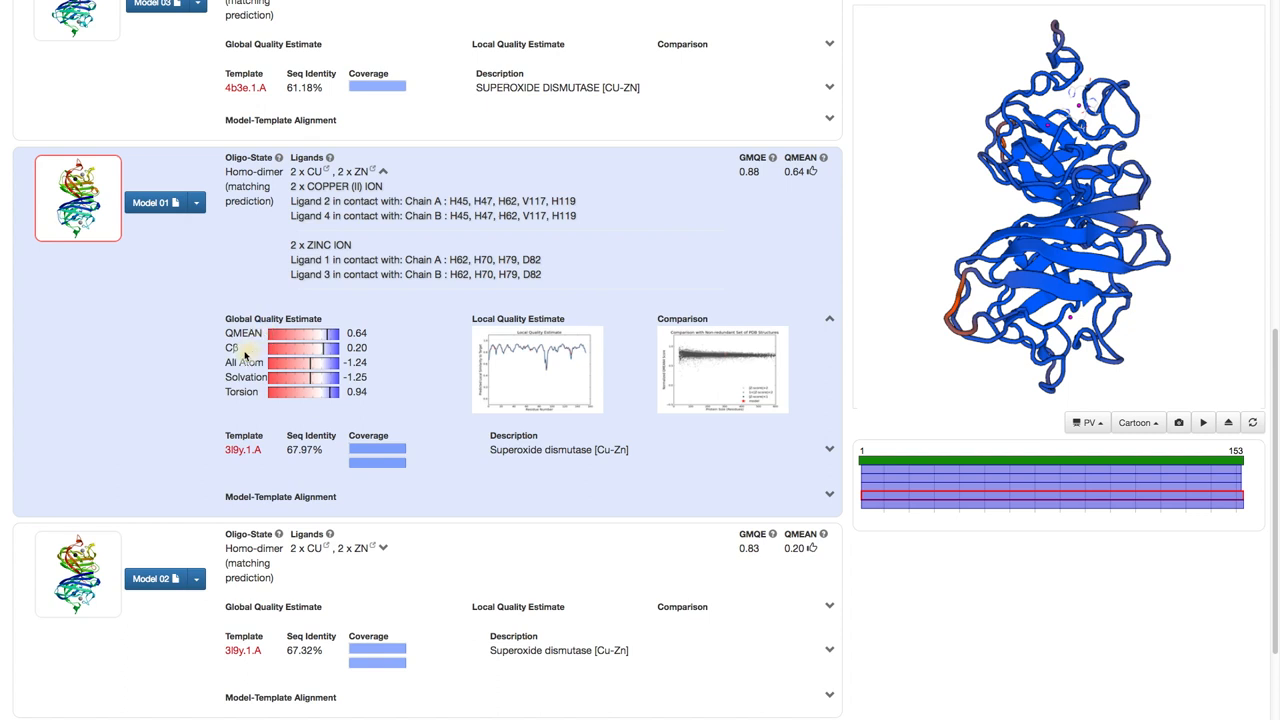
mouse_move(258, 350)
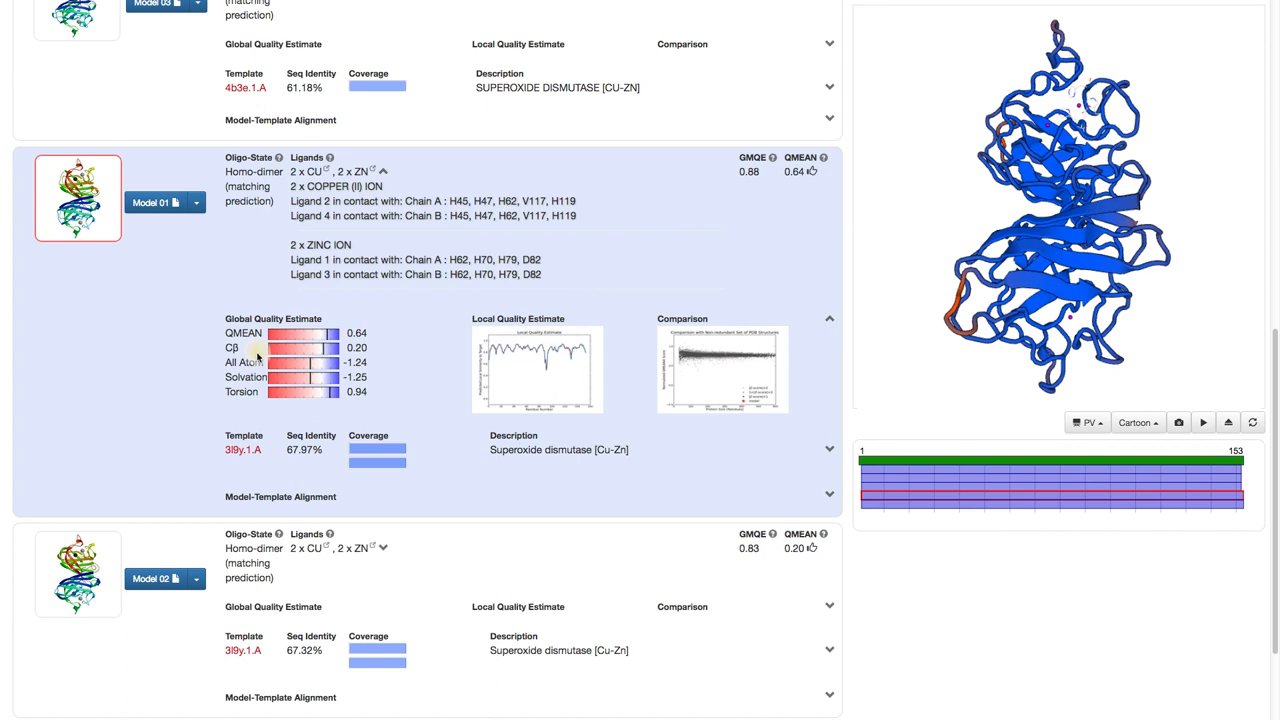
mouse_move(262, 360)
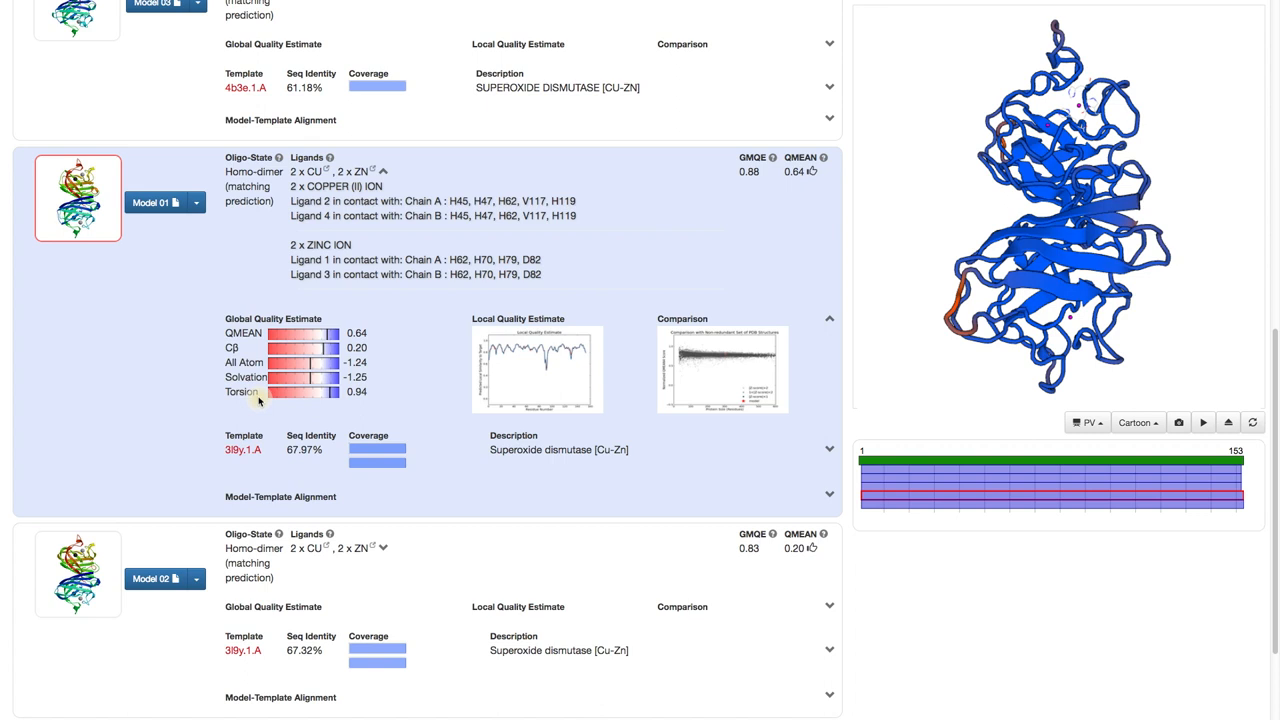
mouse_move(378, 336)
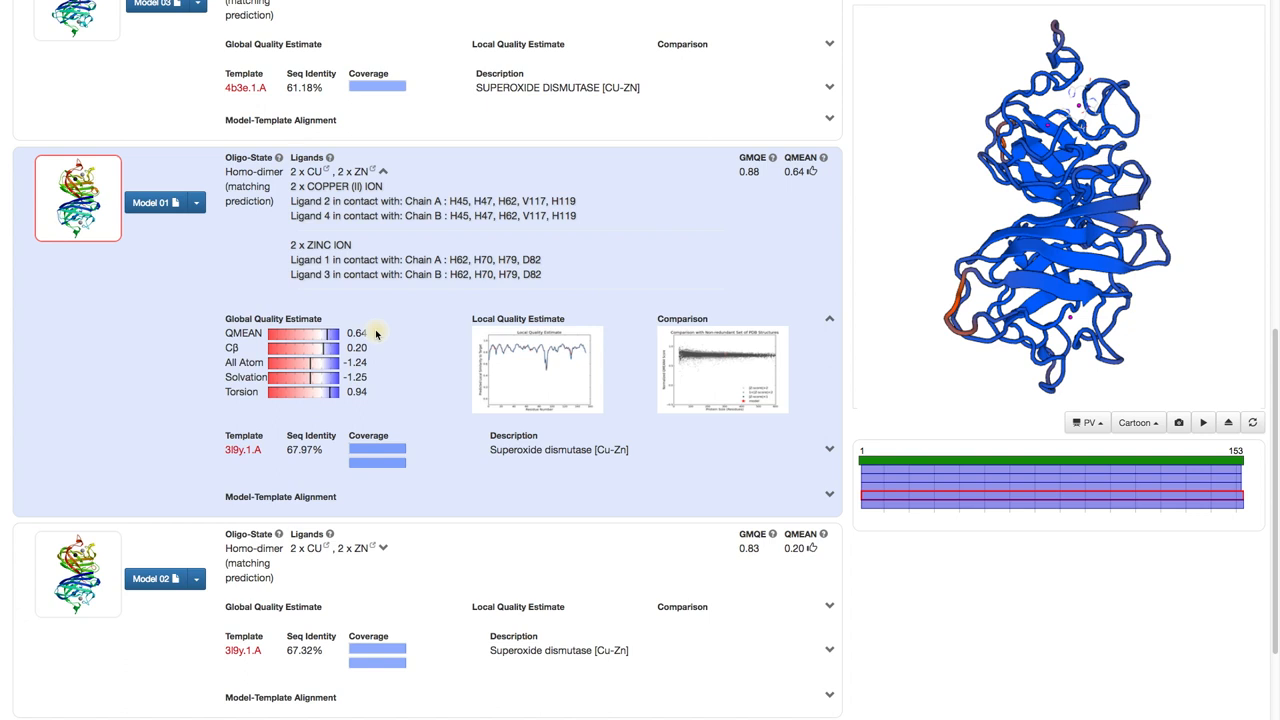
mouse_move(376, 334)
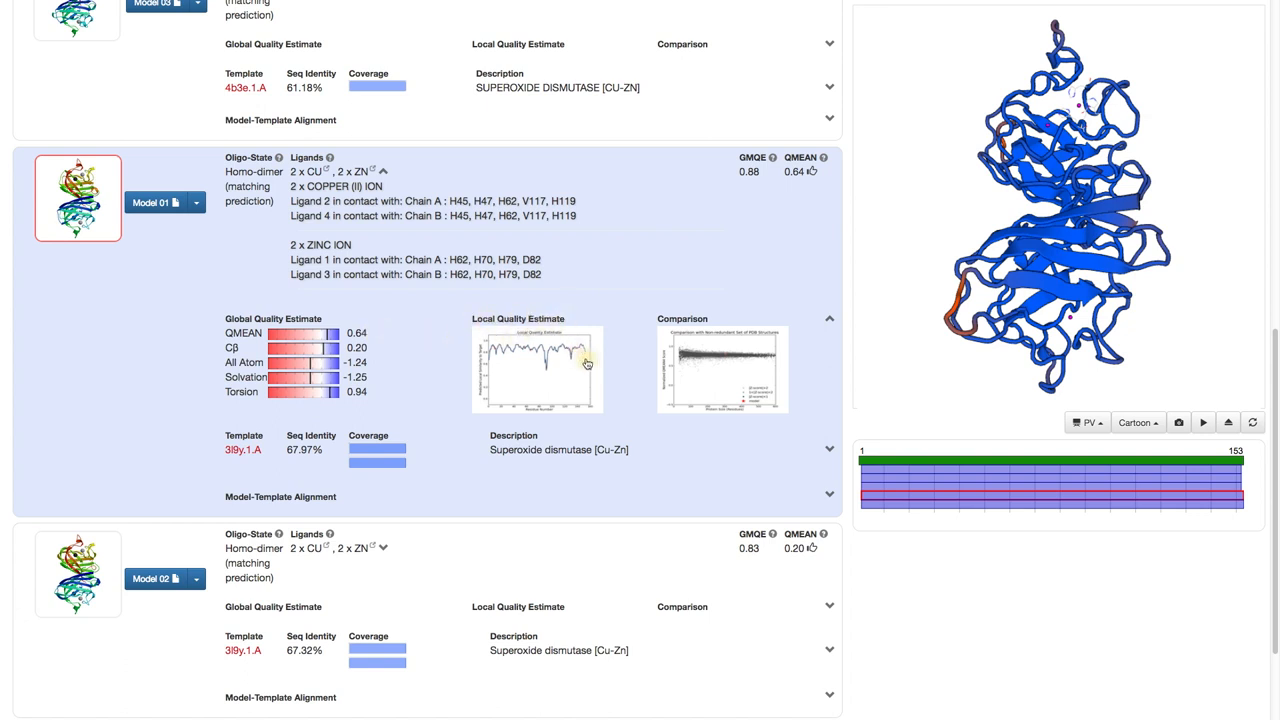
Step: Enlarge Model 01's local quality estimate plot for inspection, then close it
left_click(536, 368)
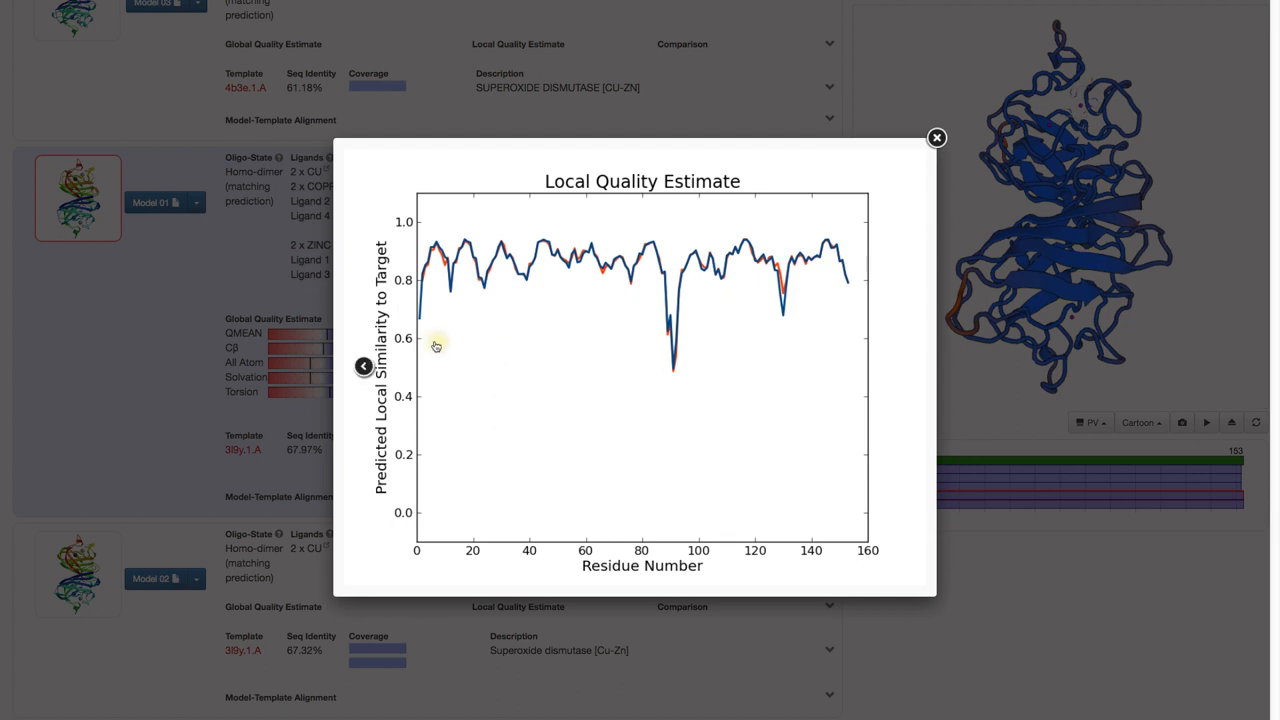
mouse_move(732, 340)
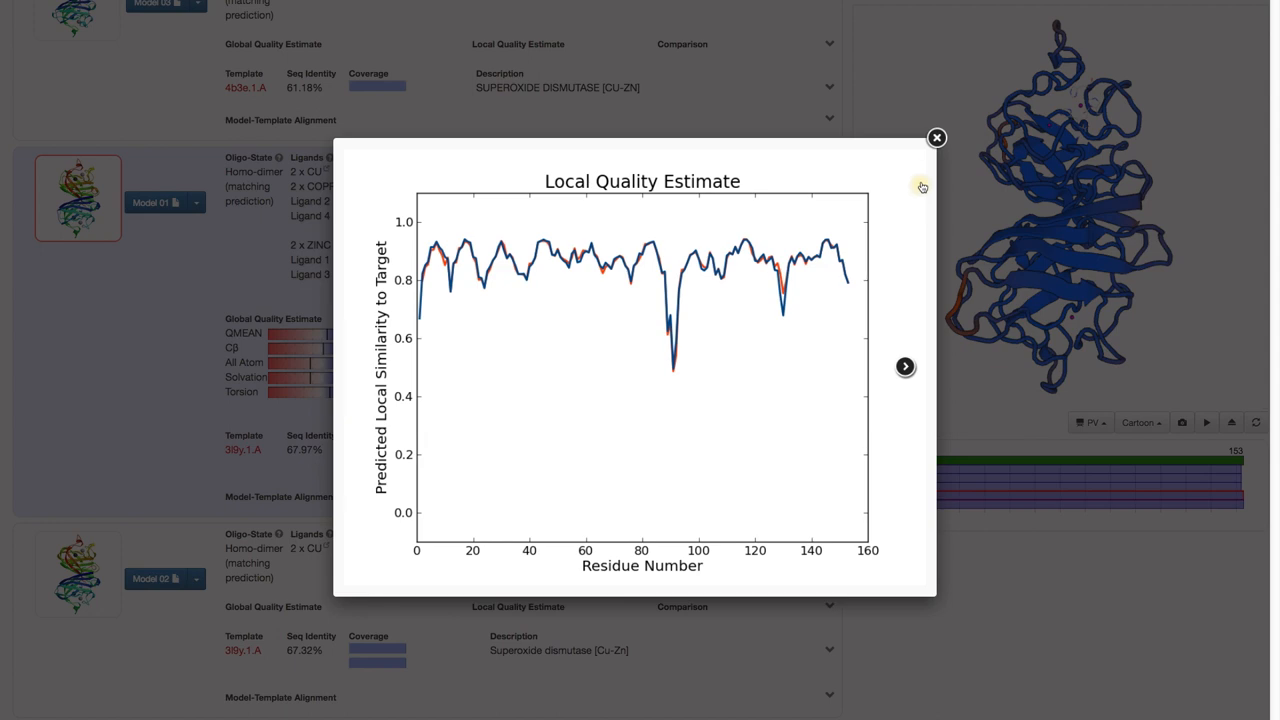
left_click(936, 136)
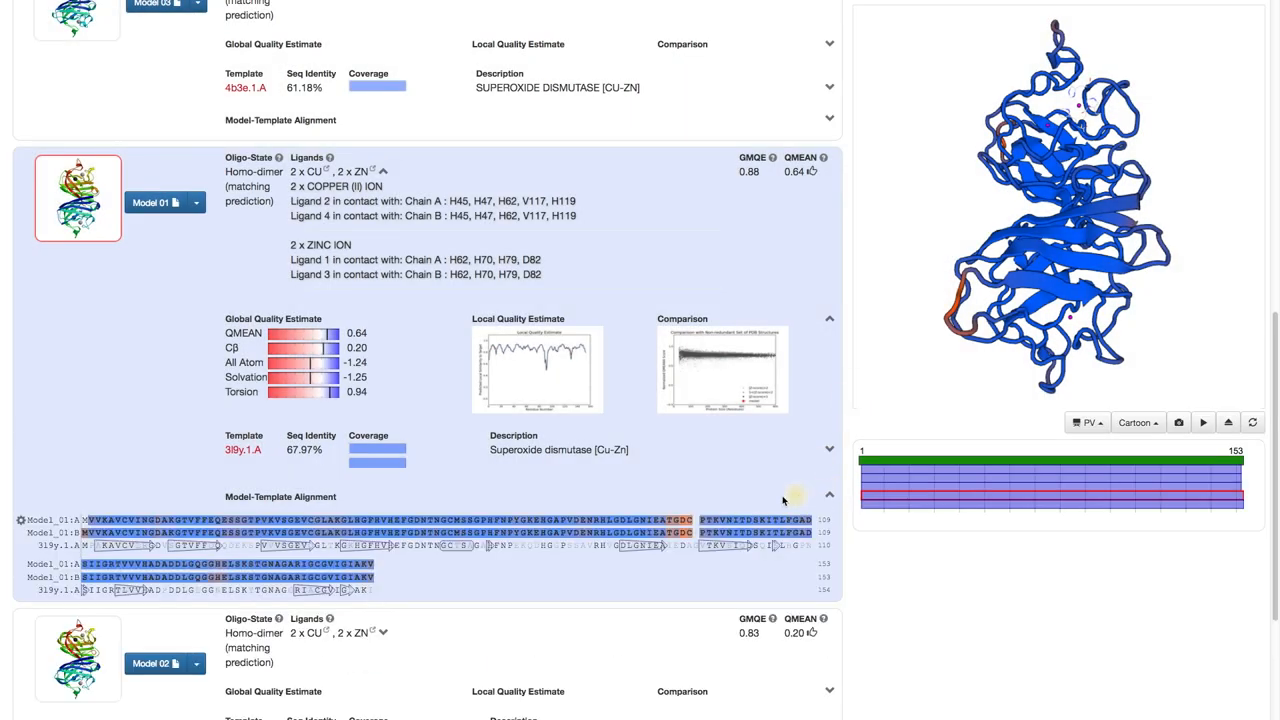
left_click(20, 520)
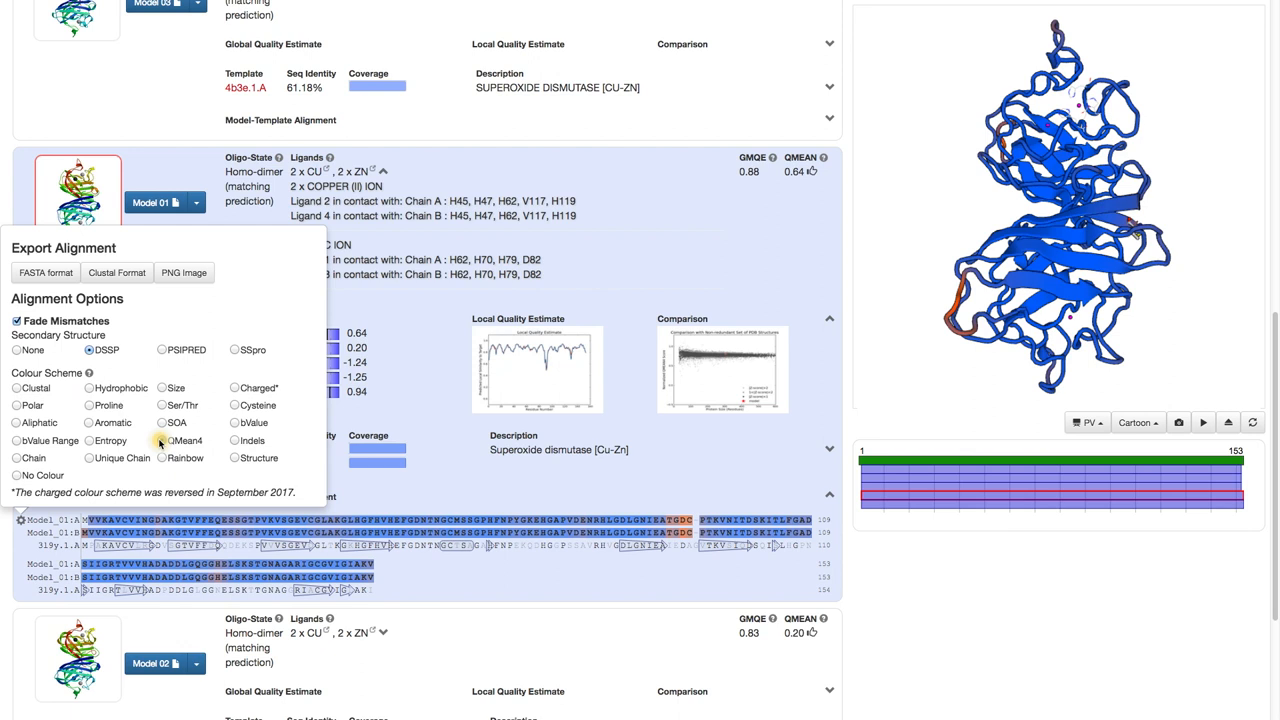
left_click(160, 440)
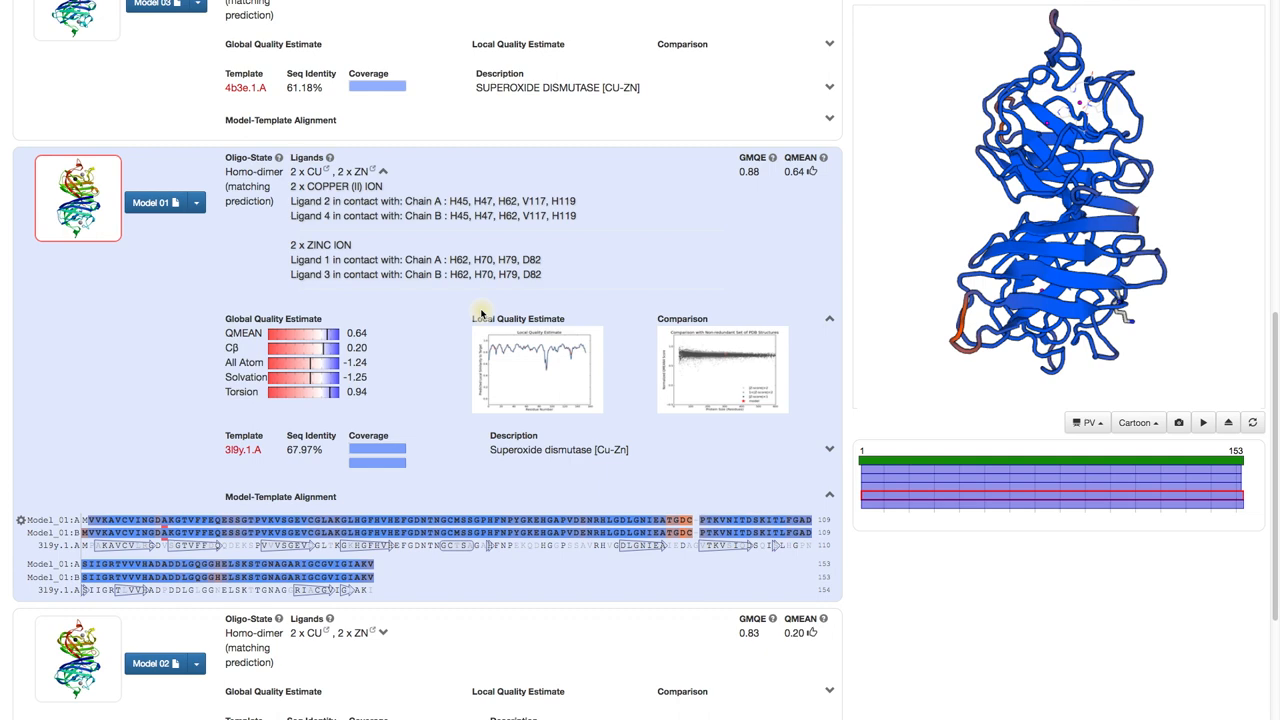
Step: Switch to the Templates results showing the selected templates' alignment and superposed structures
scroll("down", 3)
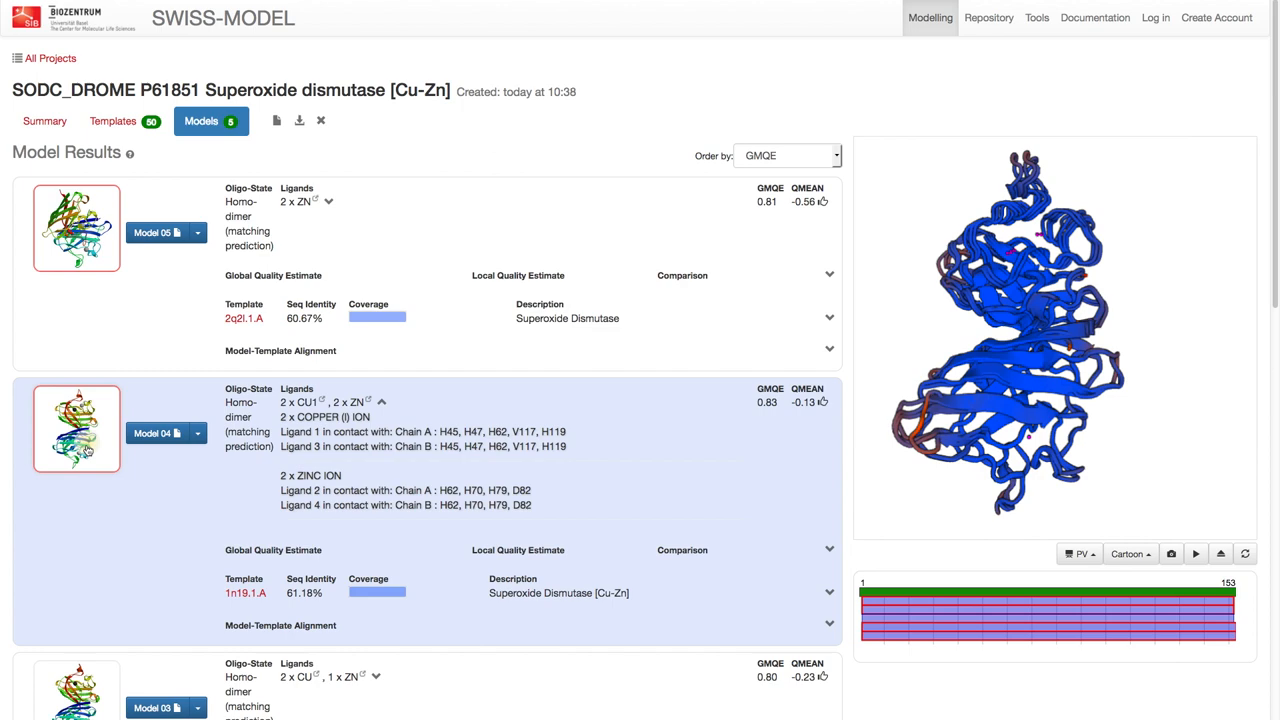
left_click(112, 122)
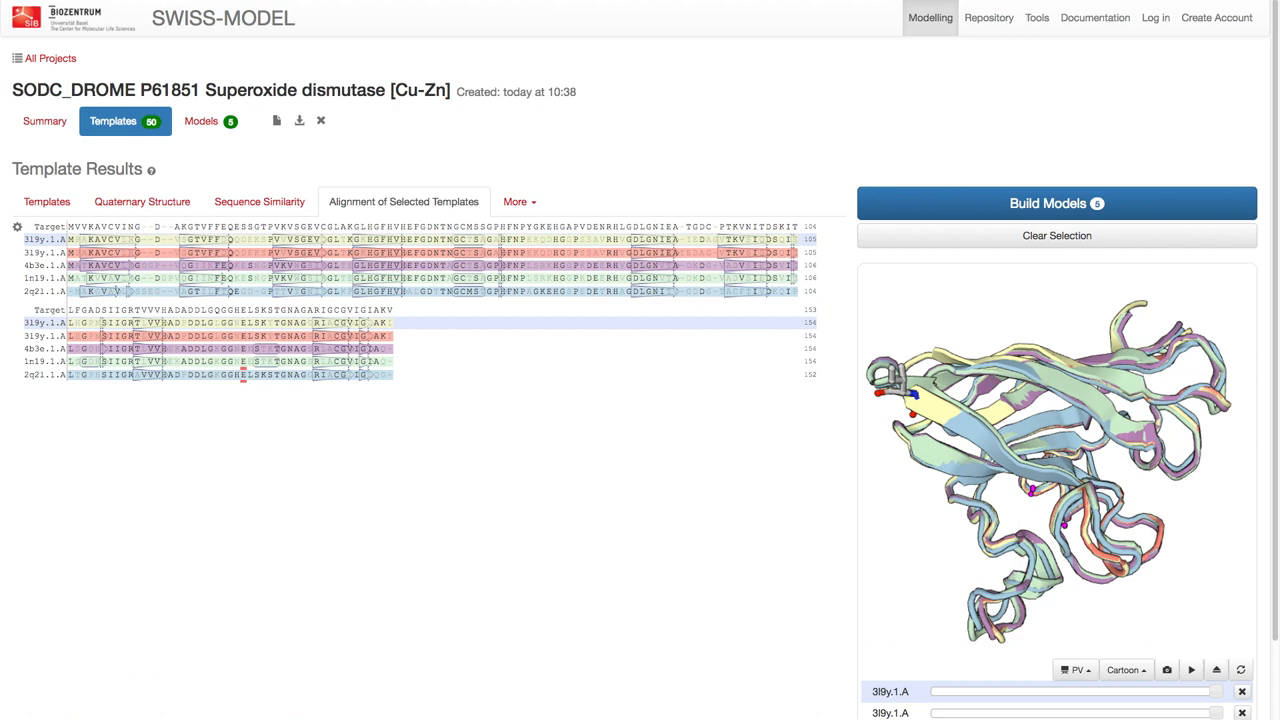
Step: Return to the Models list, inspect Model 04 and a residue in 3D, and start the project ZIP download
left_click(200, 122)
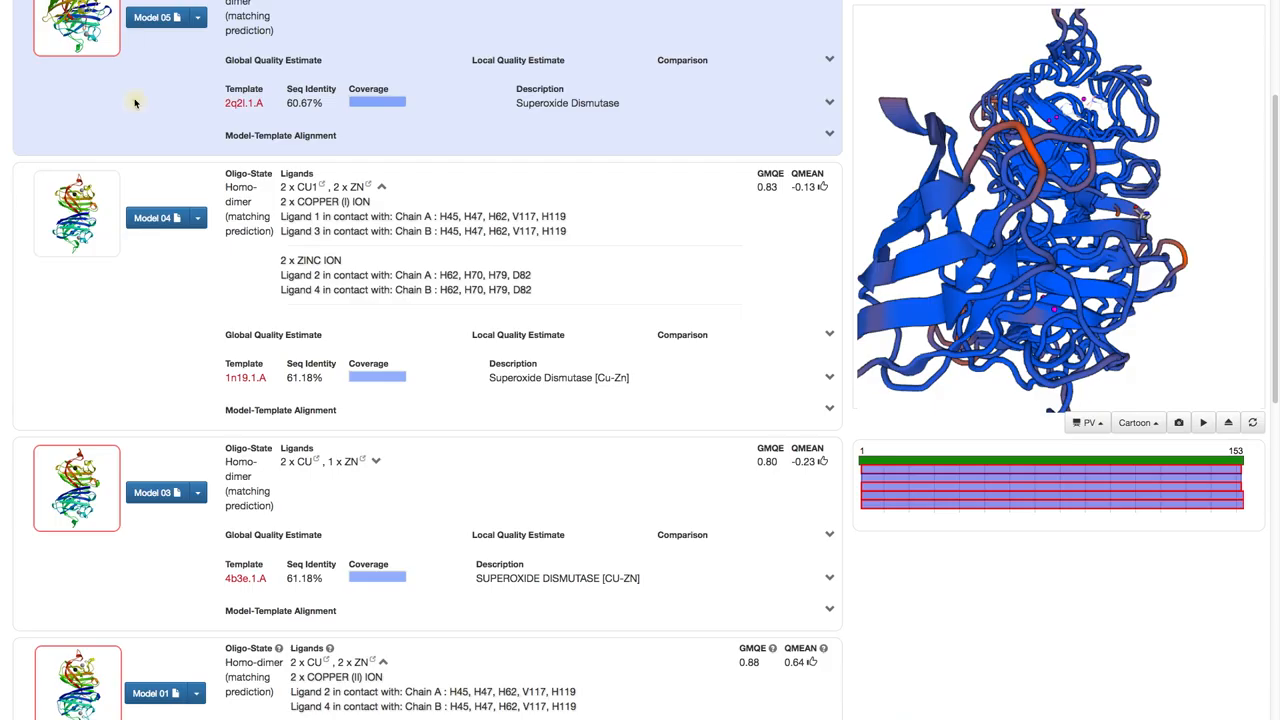
left_click(76, 212)
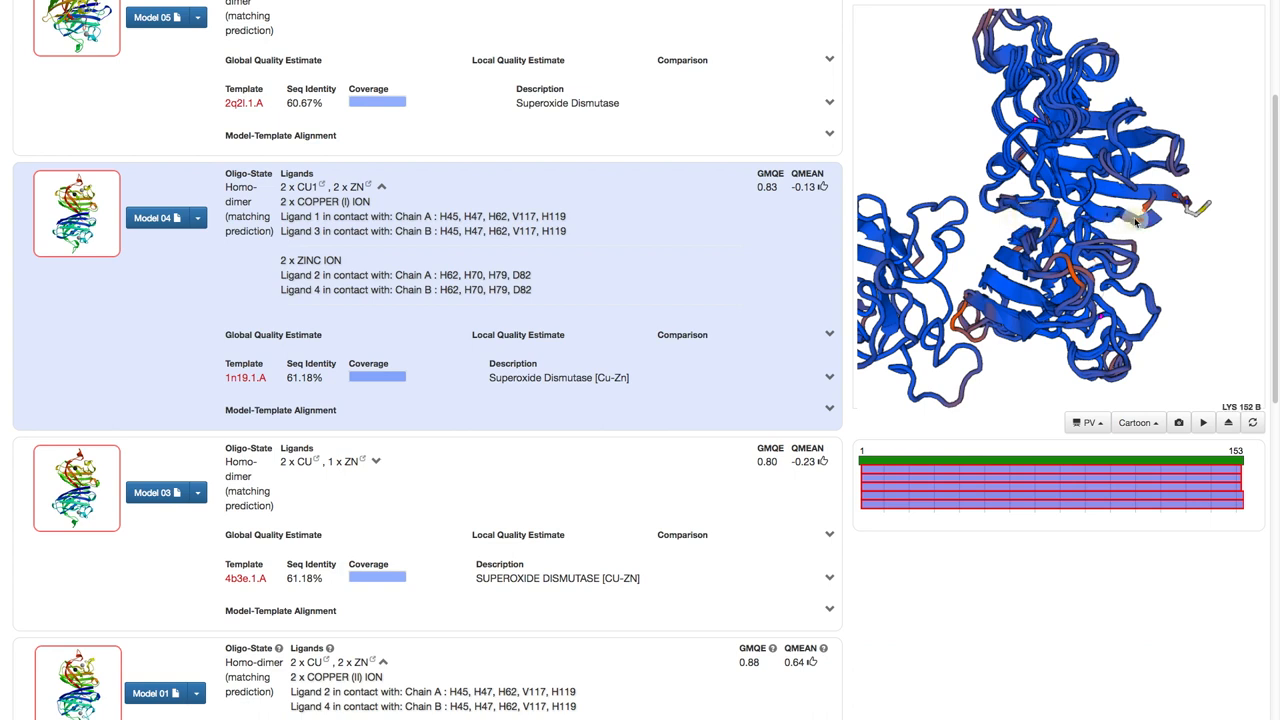
mouse_move(1196, 280)
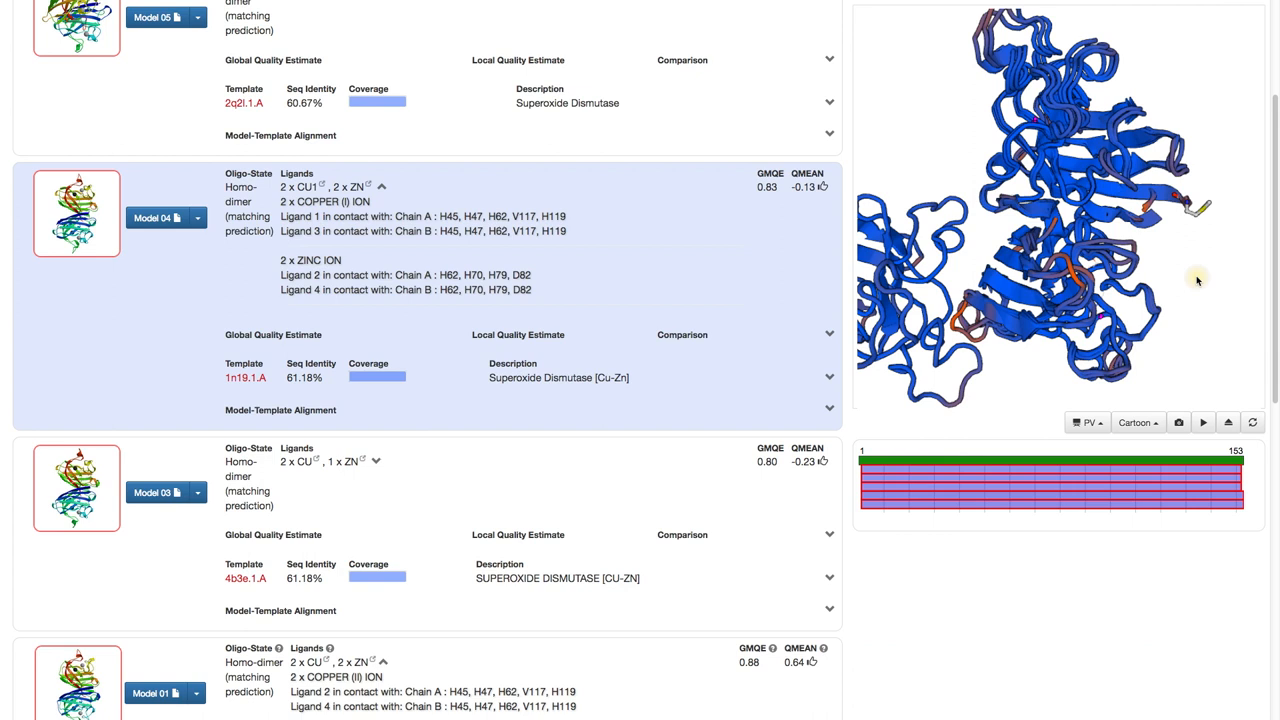
mouse_move(1180, 280)
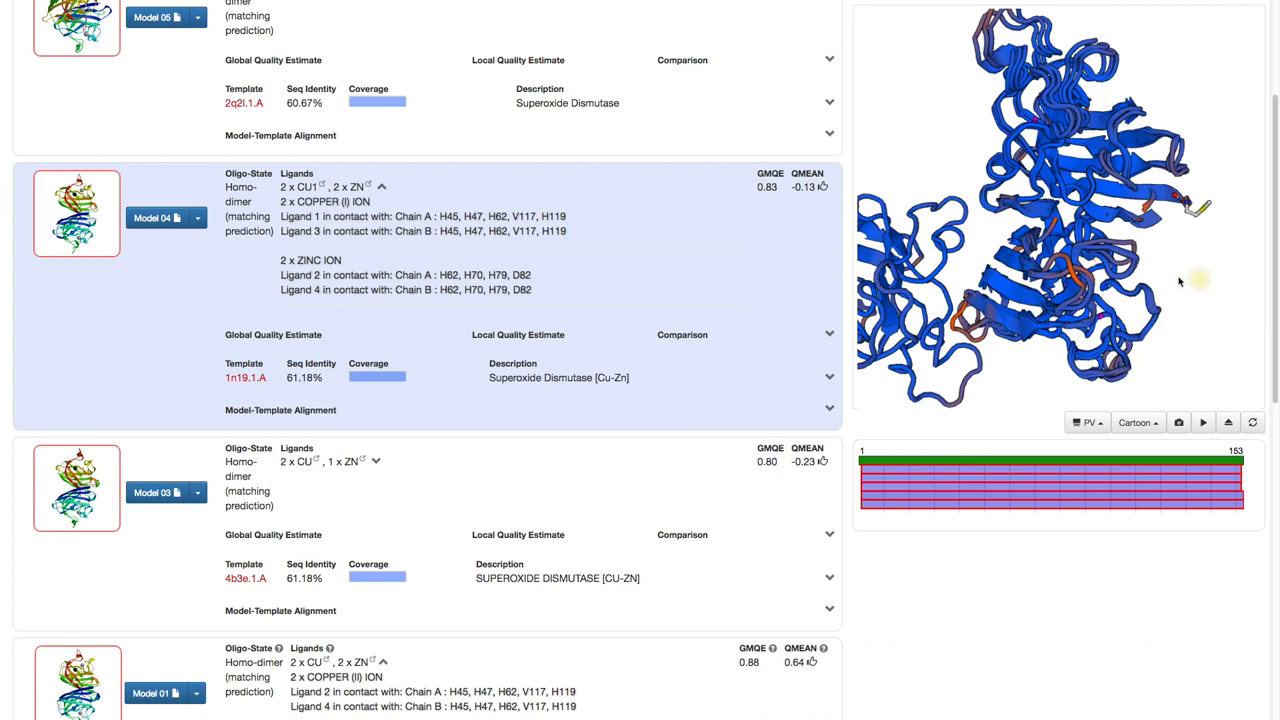
left_click(196, 218)
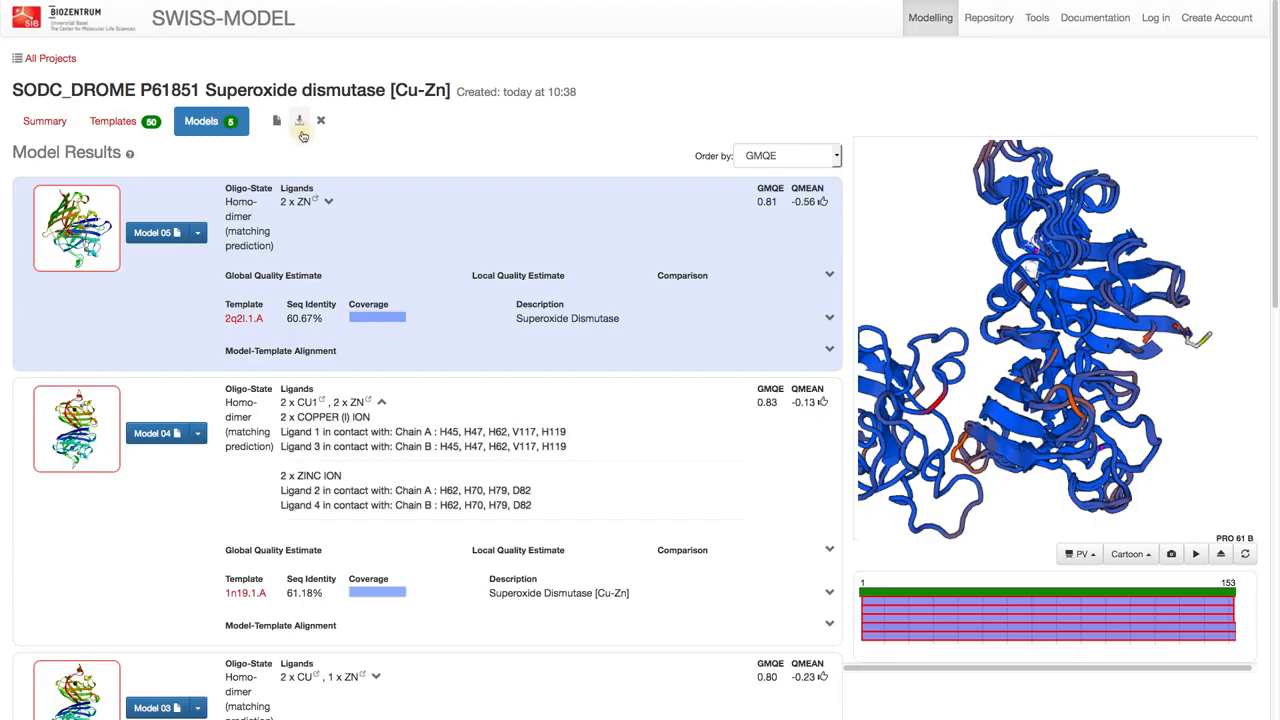
left_click(300, 120)
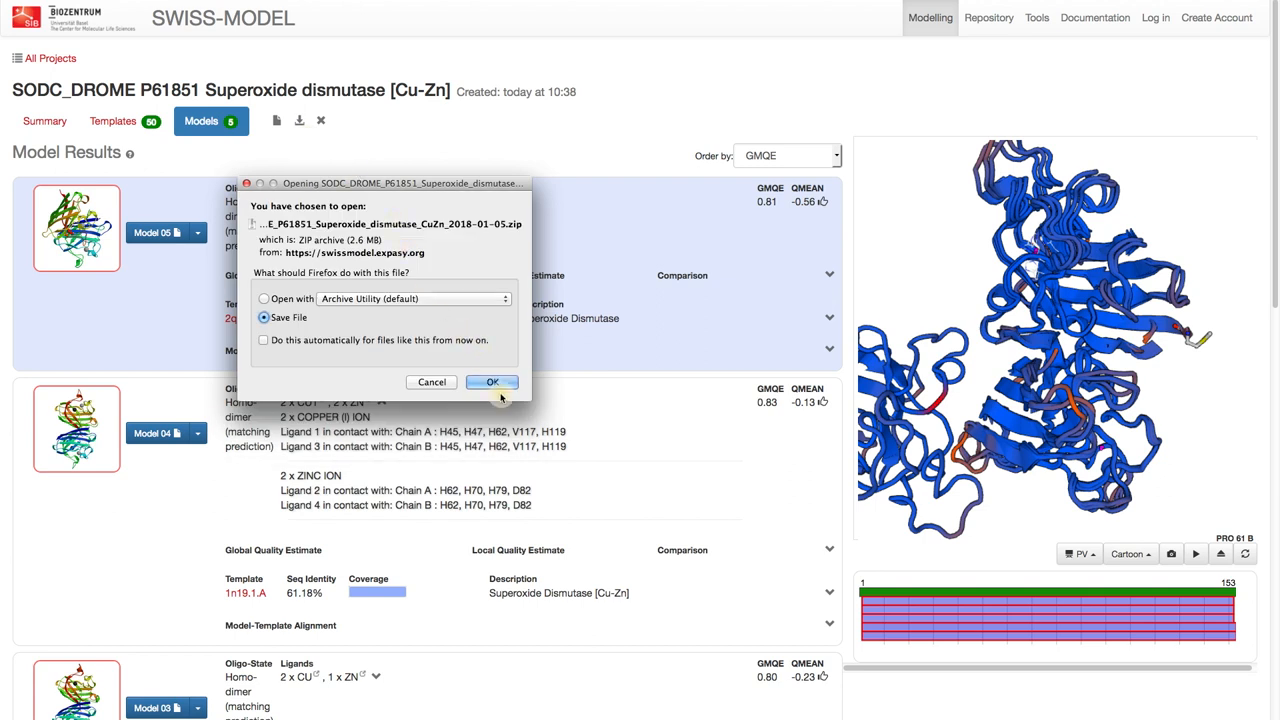
mouse_move(1228, 390)
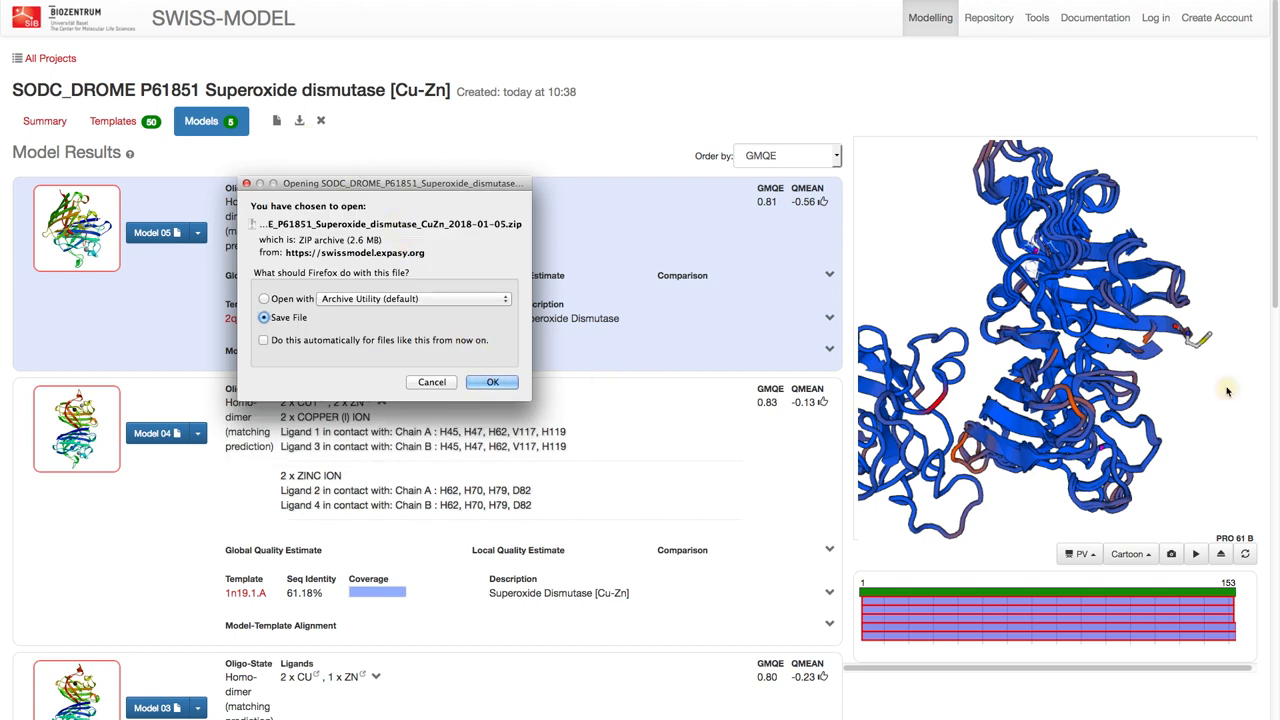